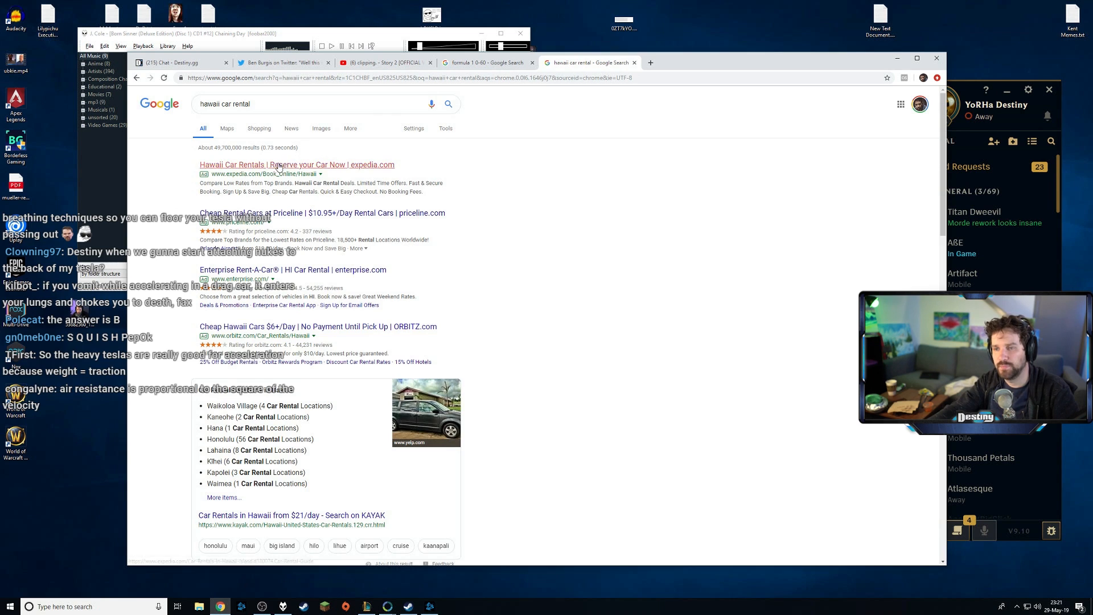
# - Open the sponsored Expedia 'Hawaii Car Rentals' result from the Google results
pyautogui.click(296, 164)
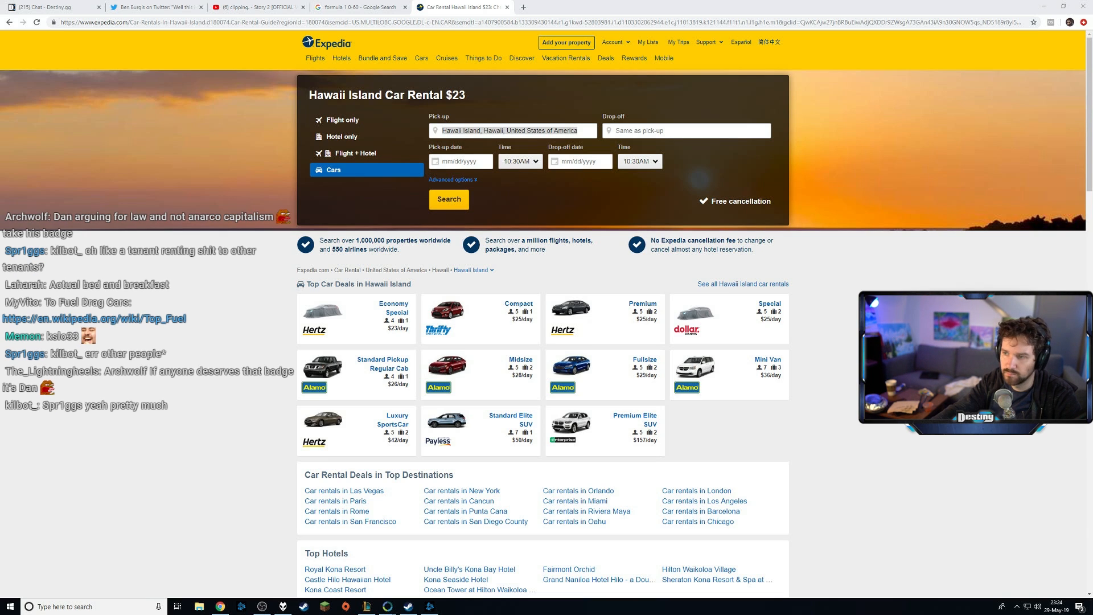
# - Pick June 19, 2019 as pick-up and confirm the 06/24/2019 drop-off date
pyautogui.click(460, 162)
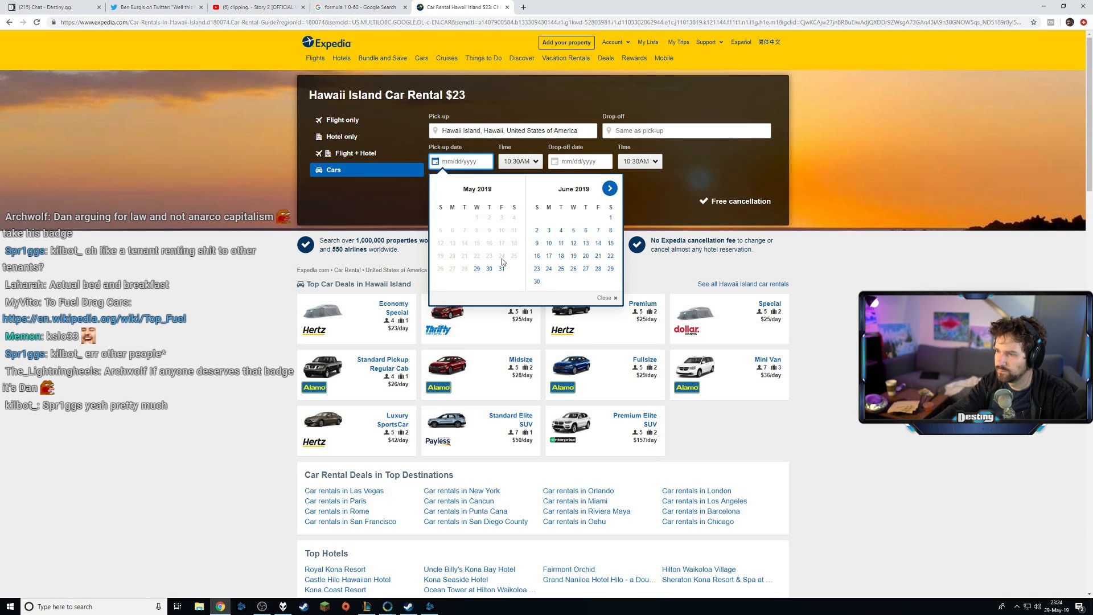
pyautogui.click(560, 255)
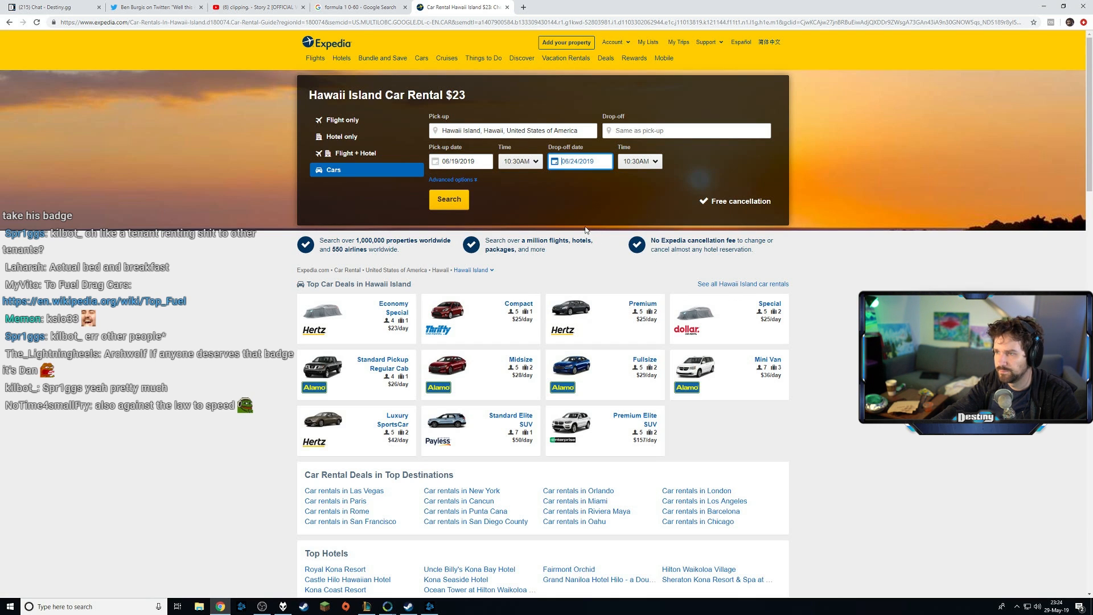
pyautogui.click(579, 161)
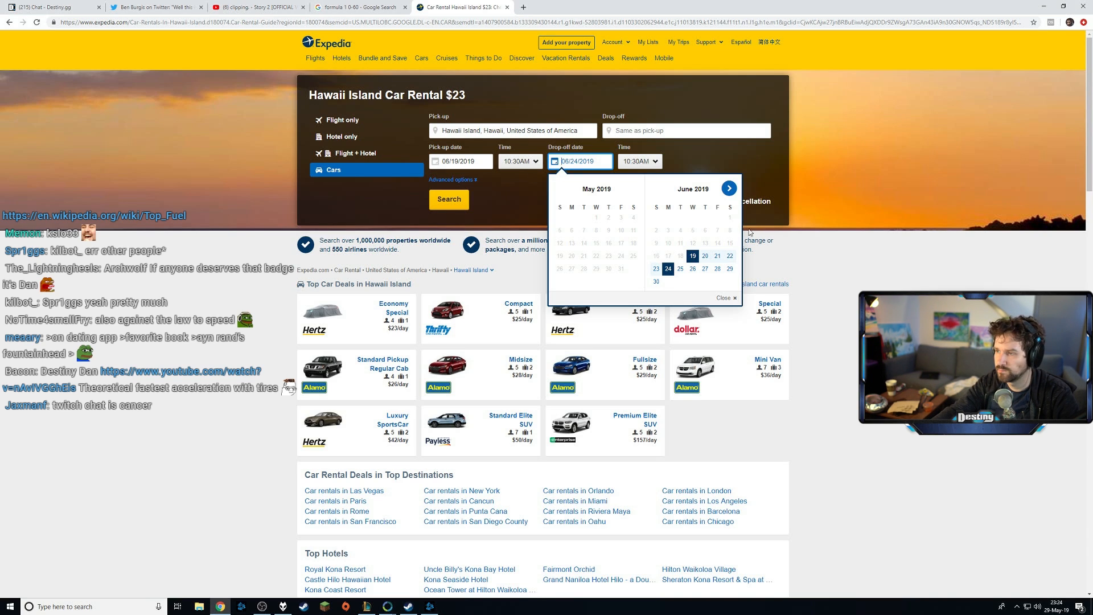
pyautogui.moveTo(627, 161)
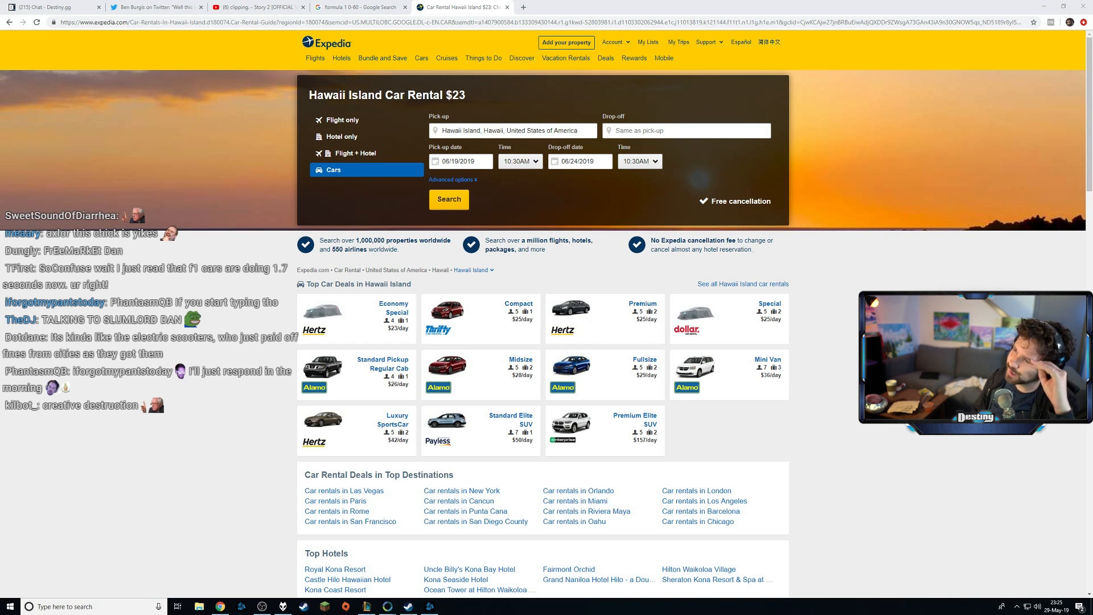
pyautogui.moveTo(249, 159)
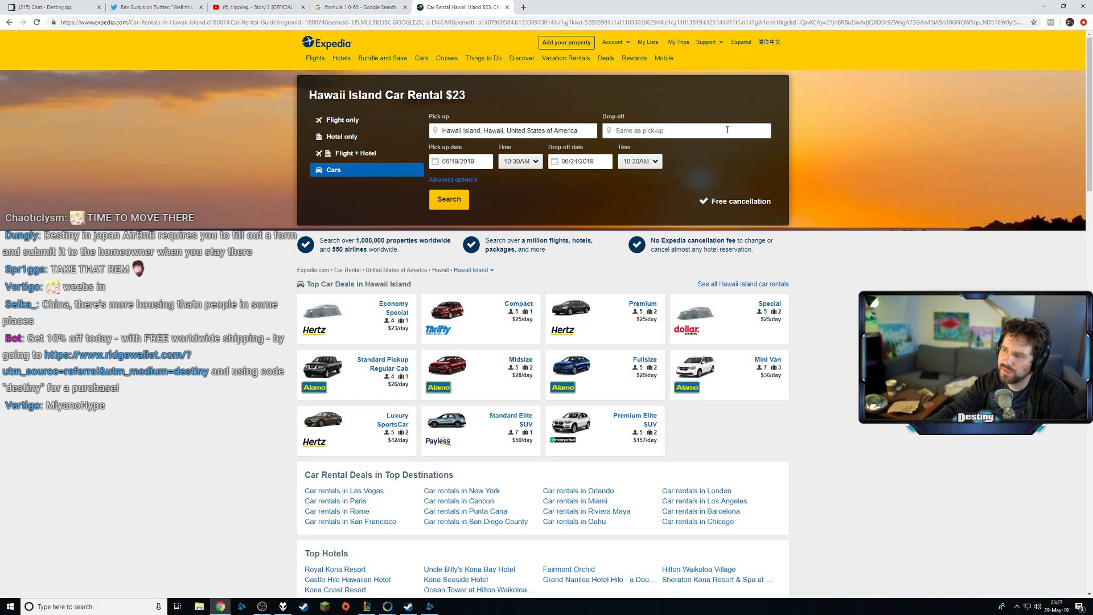
# - Search cars with Honolulu HNL-Daniel K. Inouye Intl. as the pick-up location
pyautogui.click(449, 199)
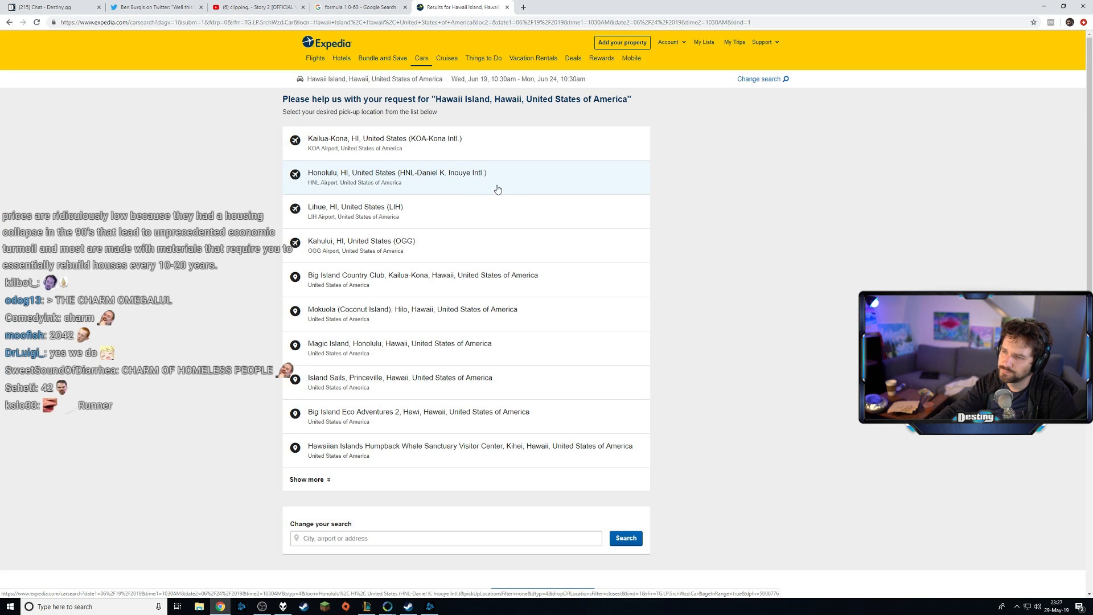
pyautogui.click(396, 176)
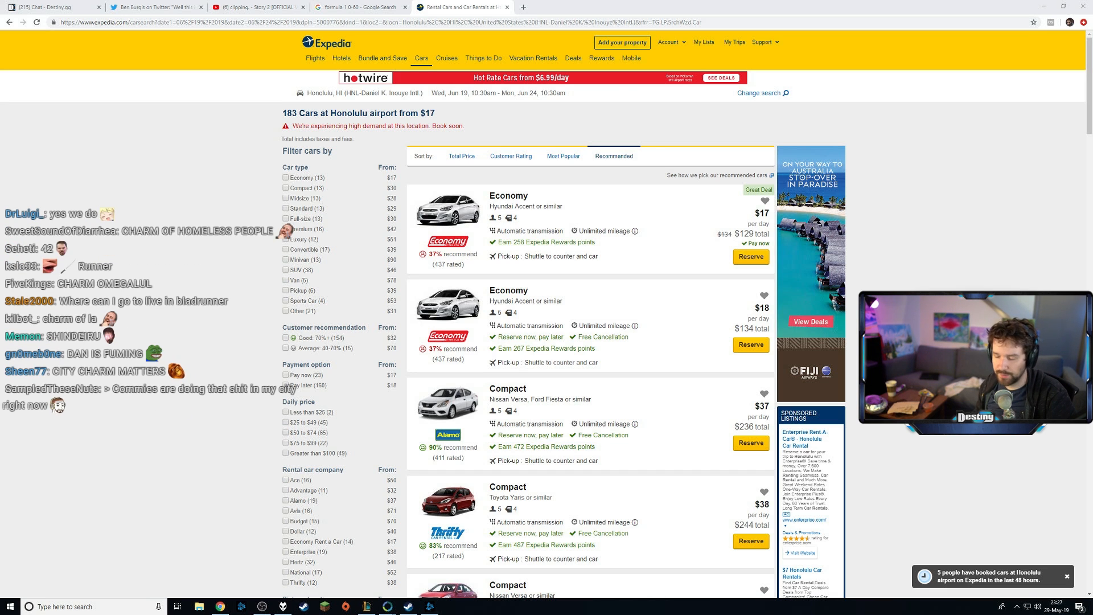
pyautogui.moveTo(689, 390)
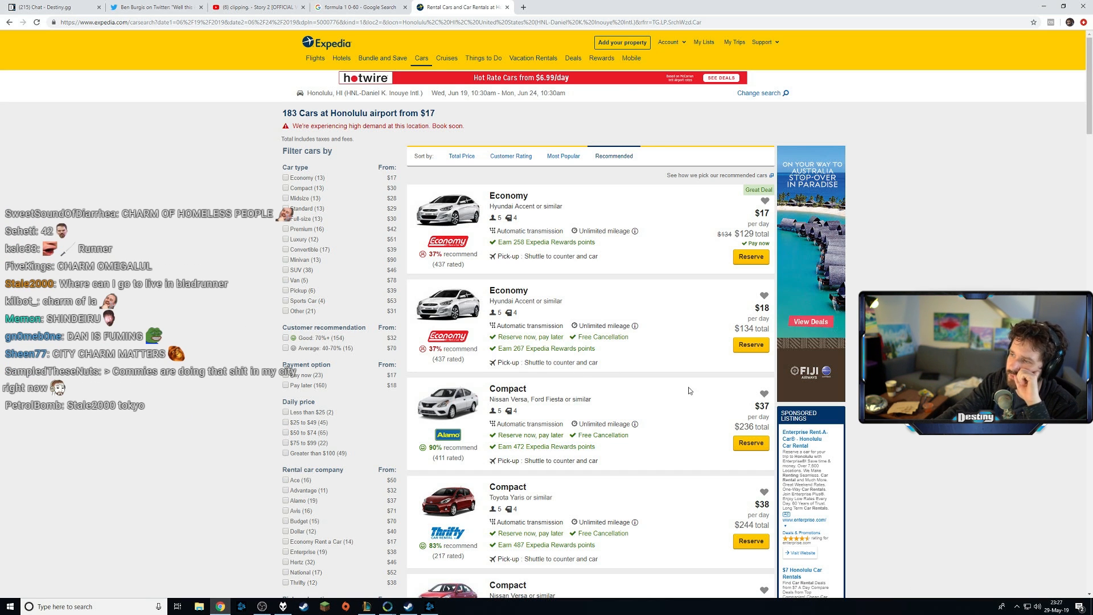
# - Filter Honolulu cars to Premium, then search Google for 'prop 13 california'
pyautogui.scroll(-3)
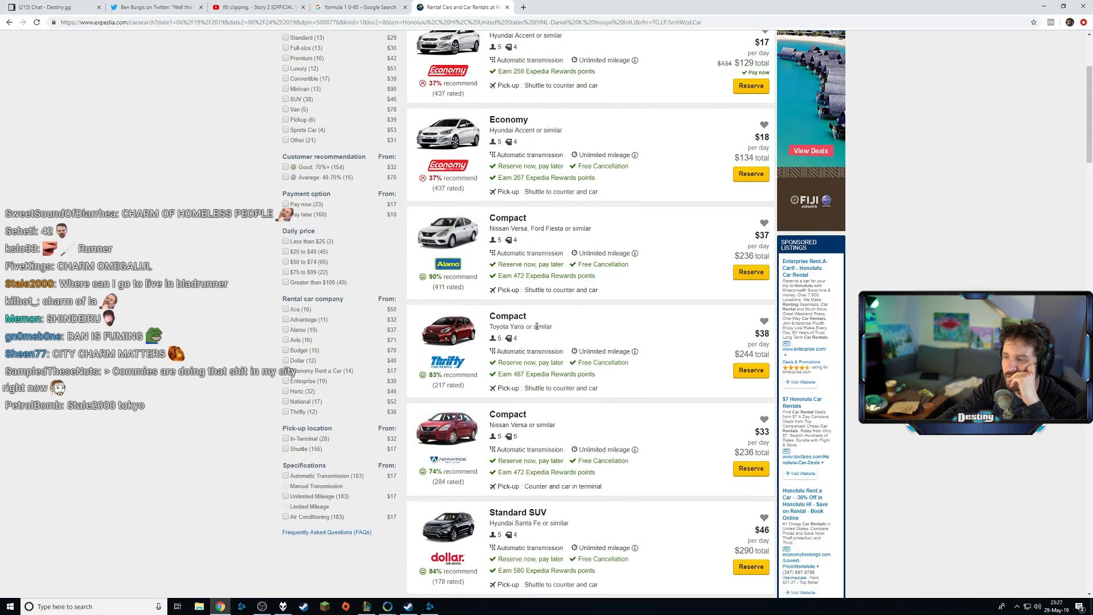
pyautogui.scroll(3)
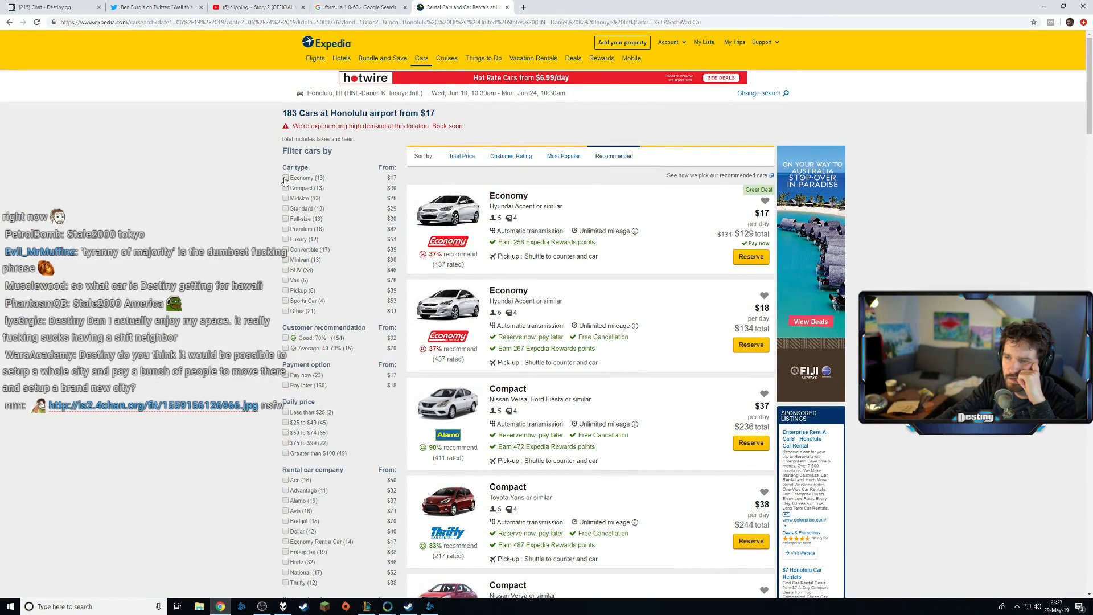
pyautogui.click(285, 230)
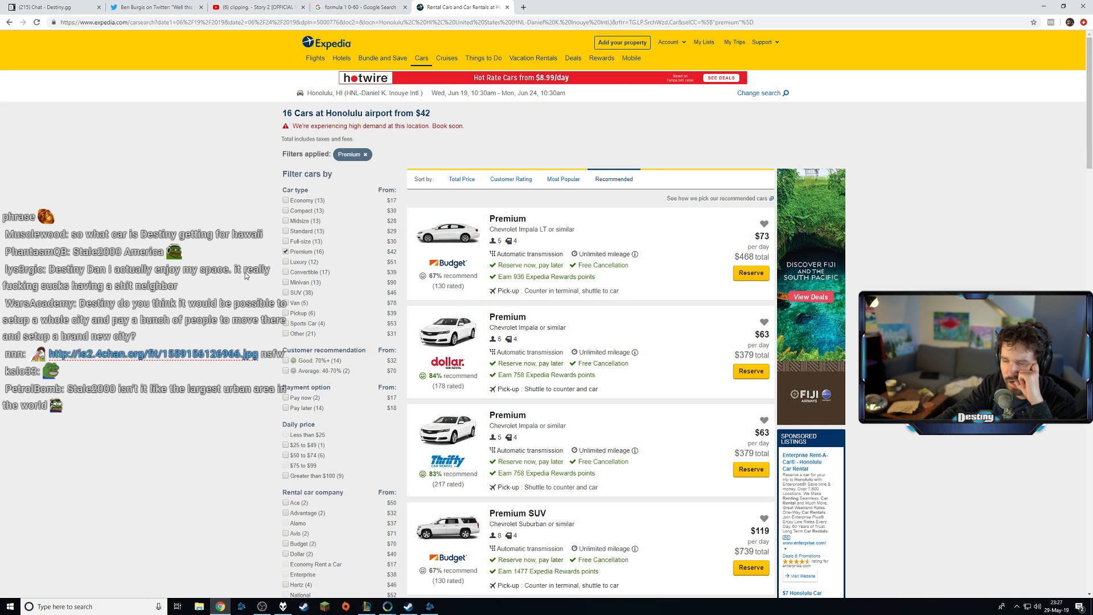
pyautogui.moveTo(205, 285)
pyautogui.write('pr')
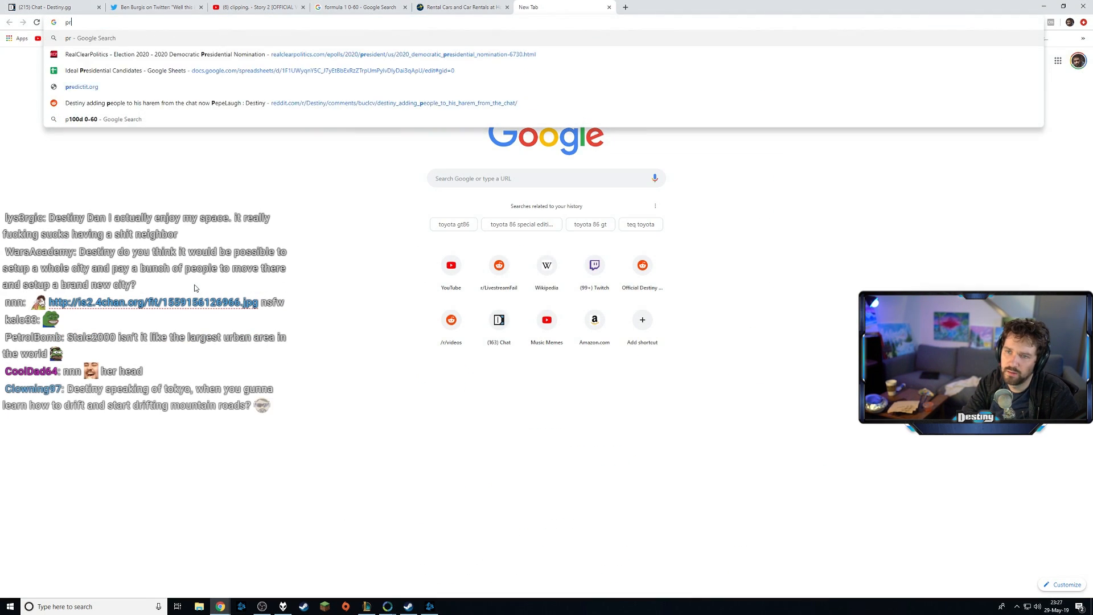
pyautogui.write('op 13 california')
pyautogui.press('Return')
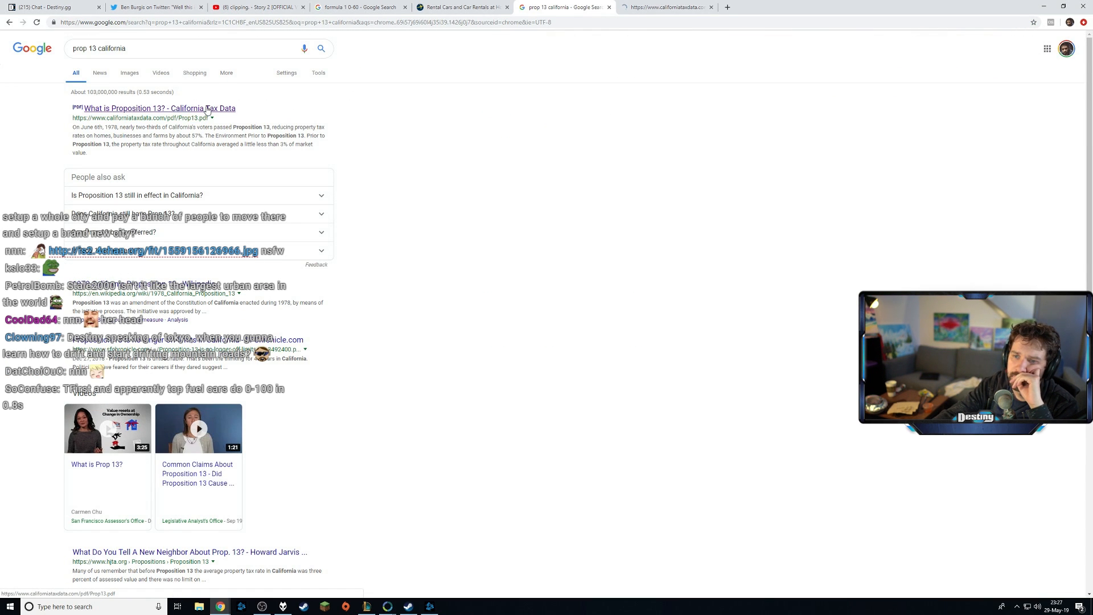
pyautogui.click(158, 109)
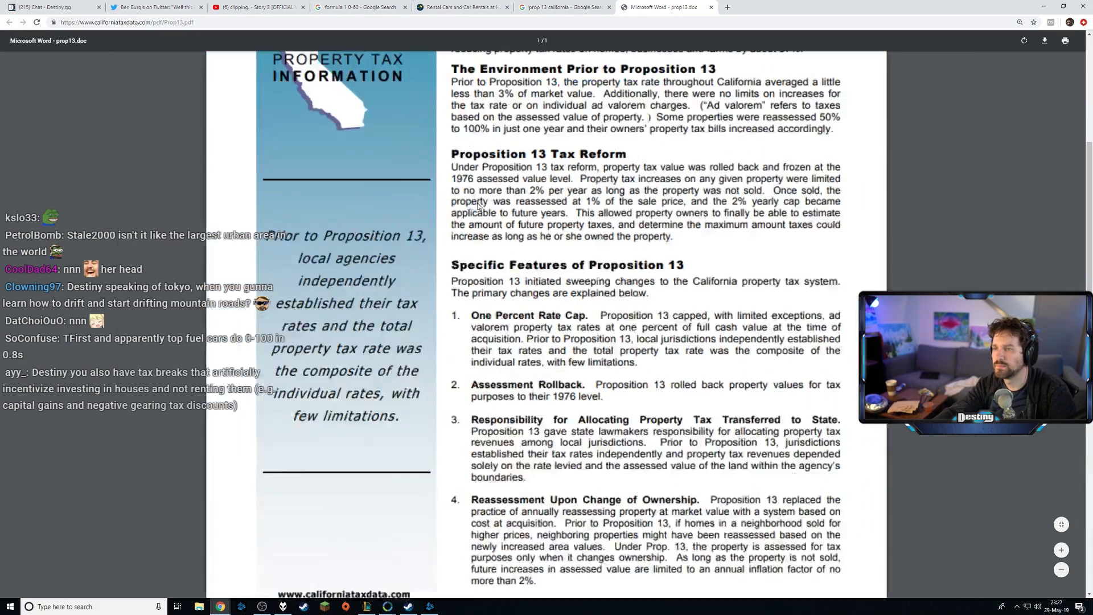
pyautogui.scroll(3)
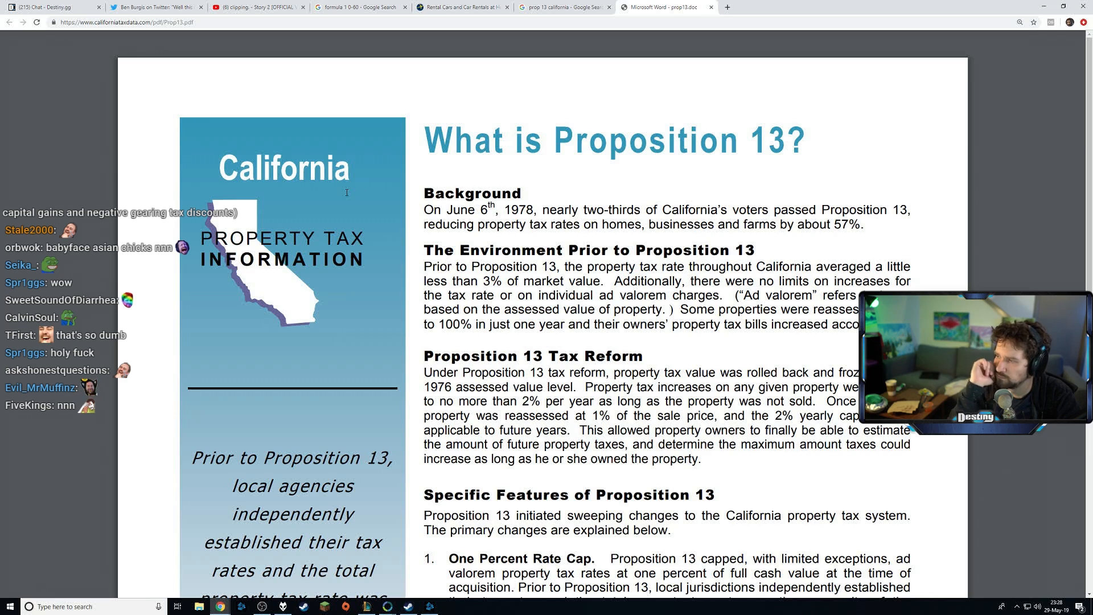
pyautogui.scroll(-3)
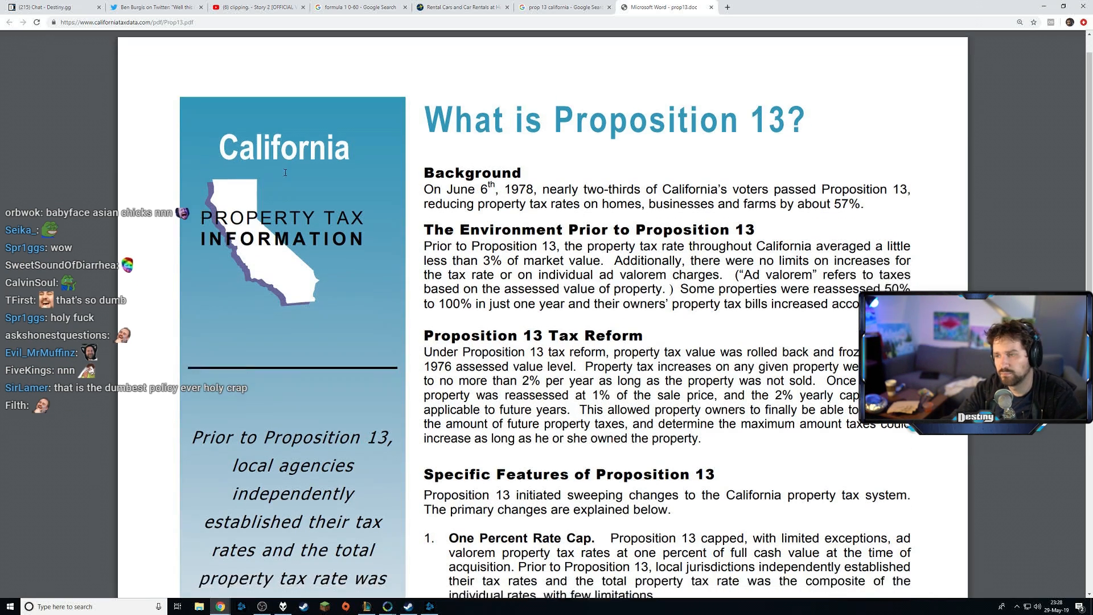
pyautogui.scroll(-3)
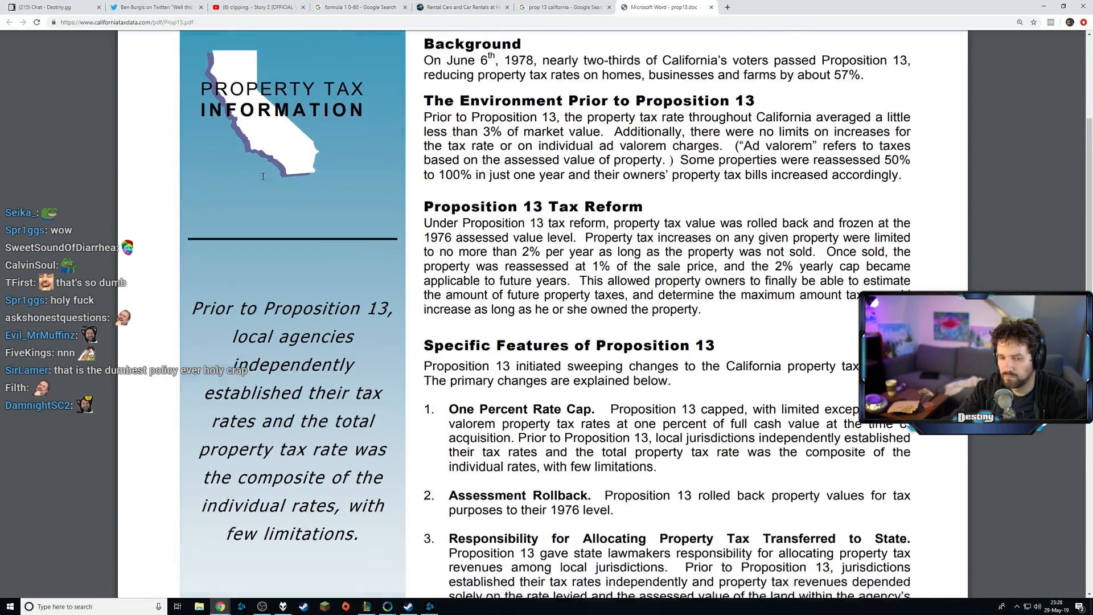
pyautogui.scroll(-3)
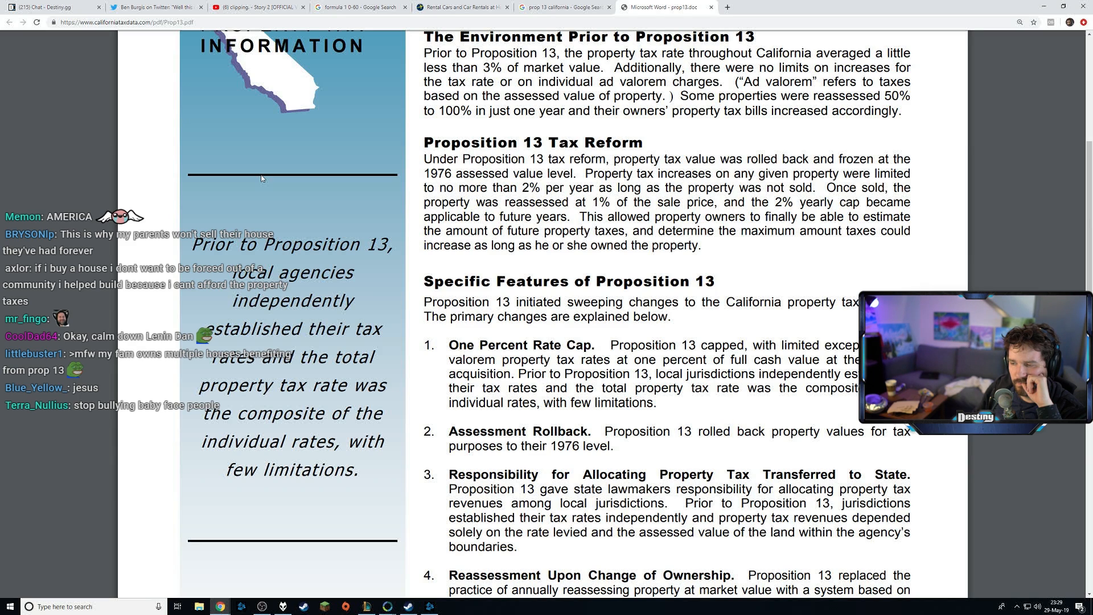
pyautogui.scroll(-3)
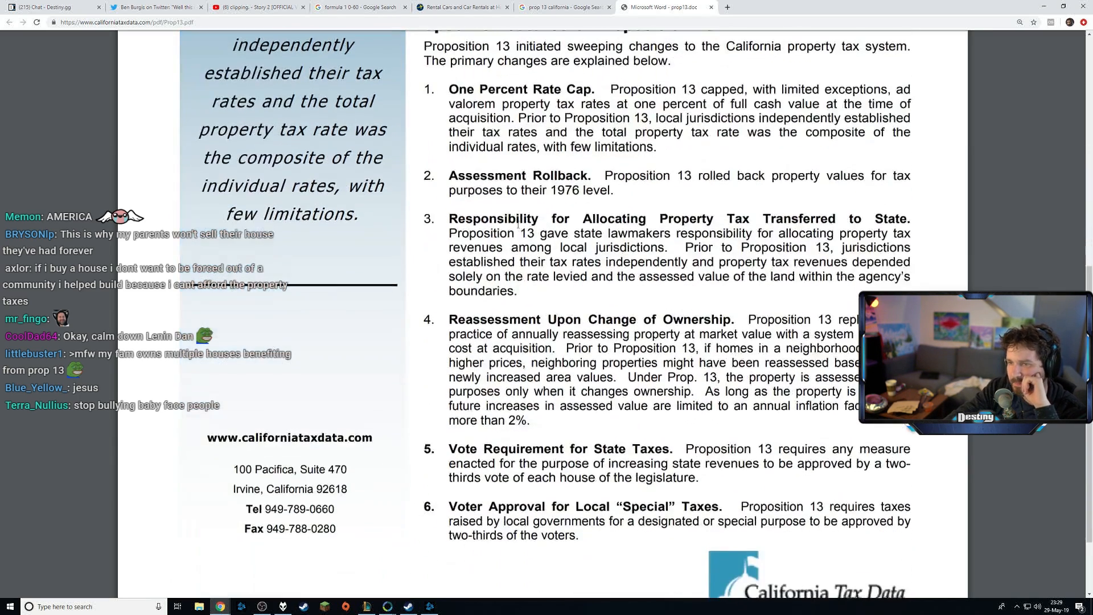
pyautogui.scroll(-3)
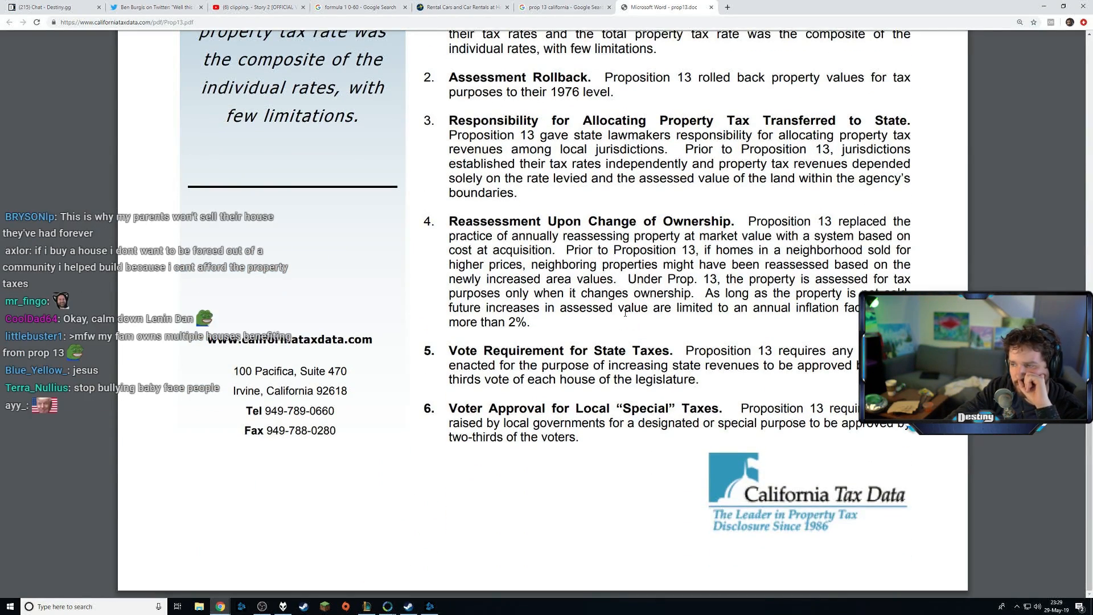
pyautogui.scroll(-3)
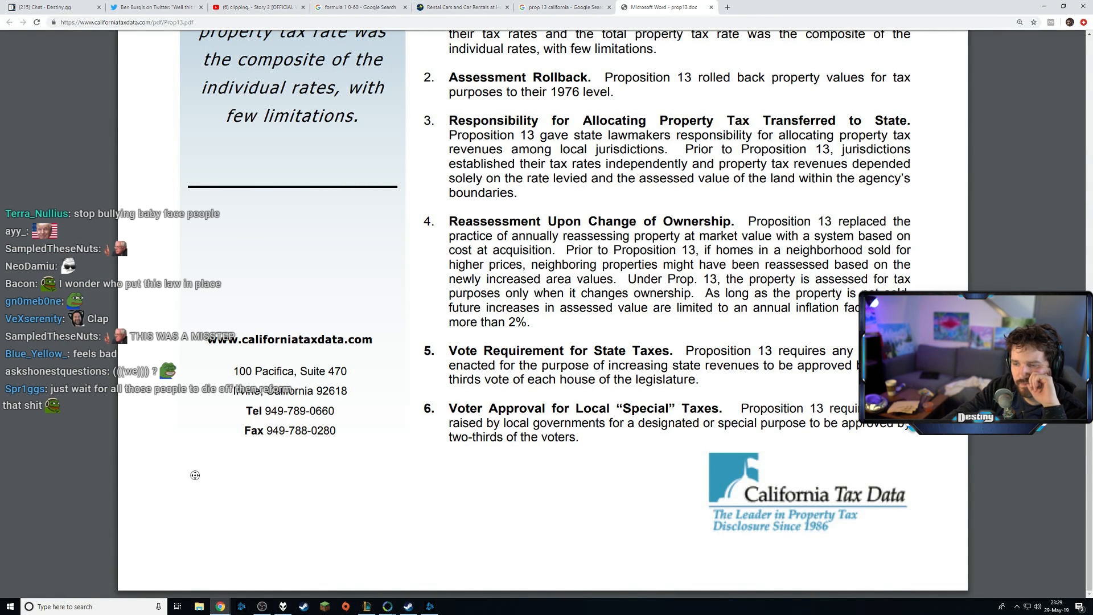
pyautogui.scroll(3)
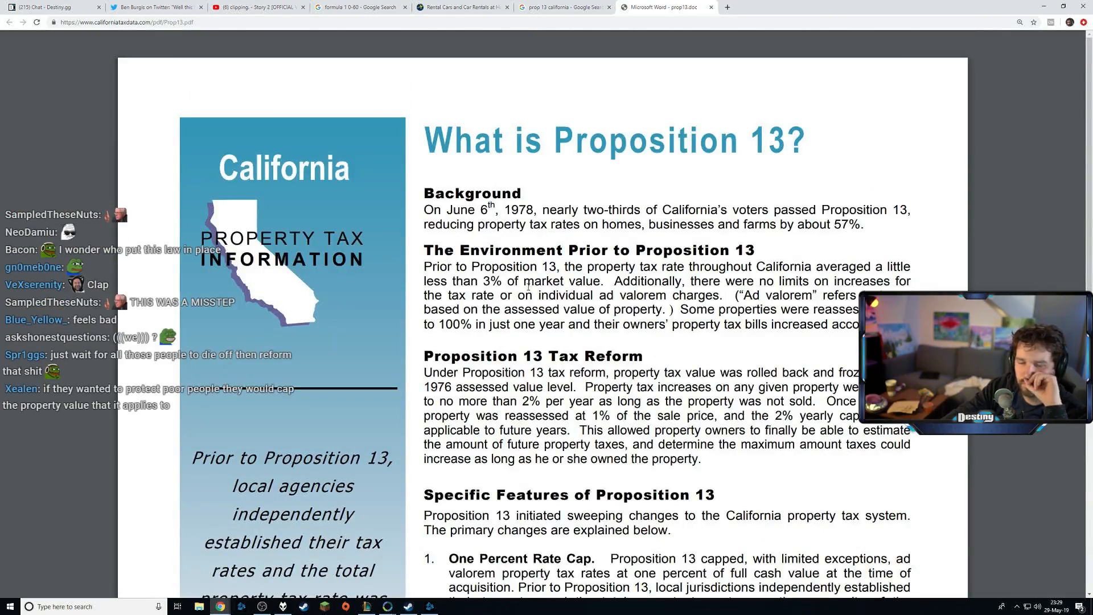
pyautogui.scroll(-3)
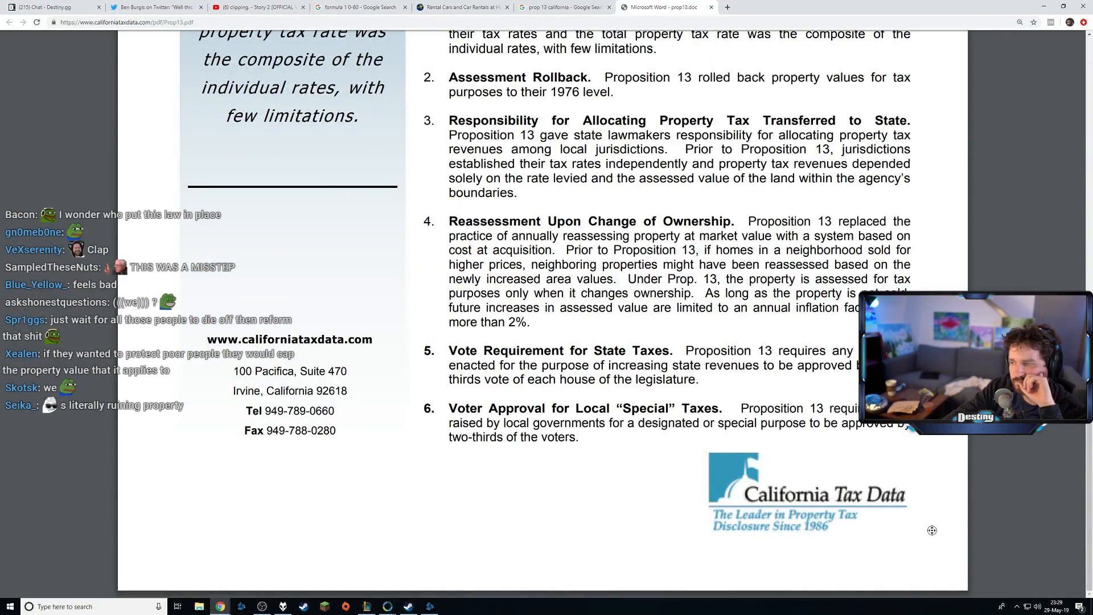
pyautogui.scroll(3)
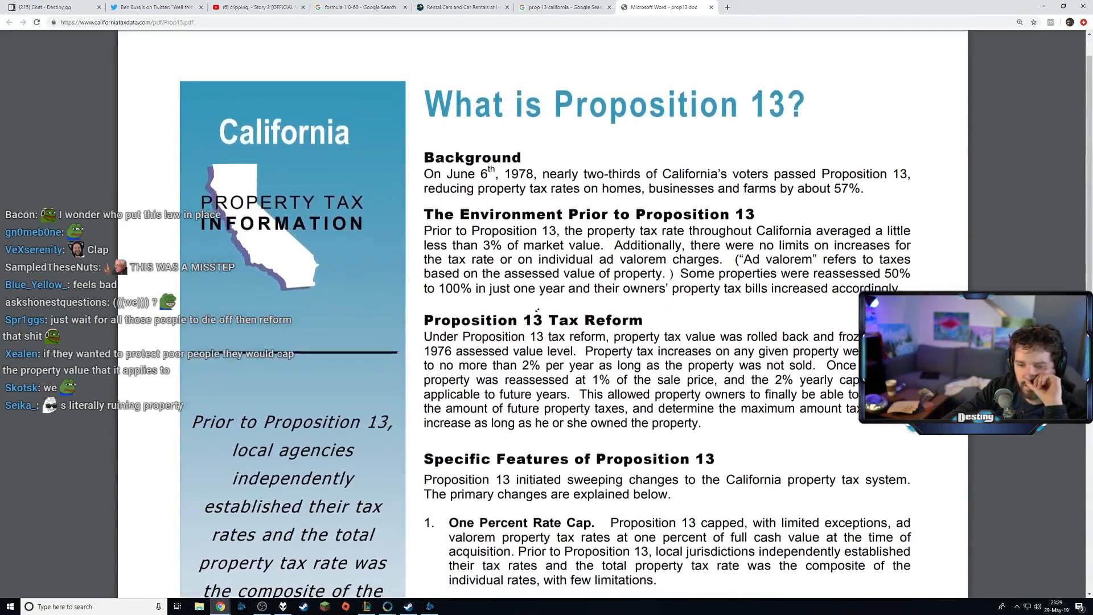
pyautogui.scroll(3)
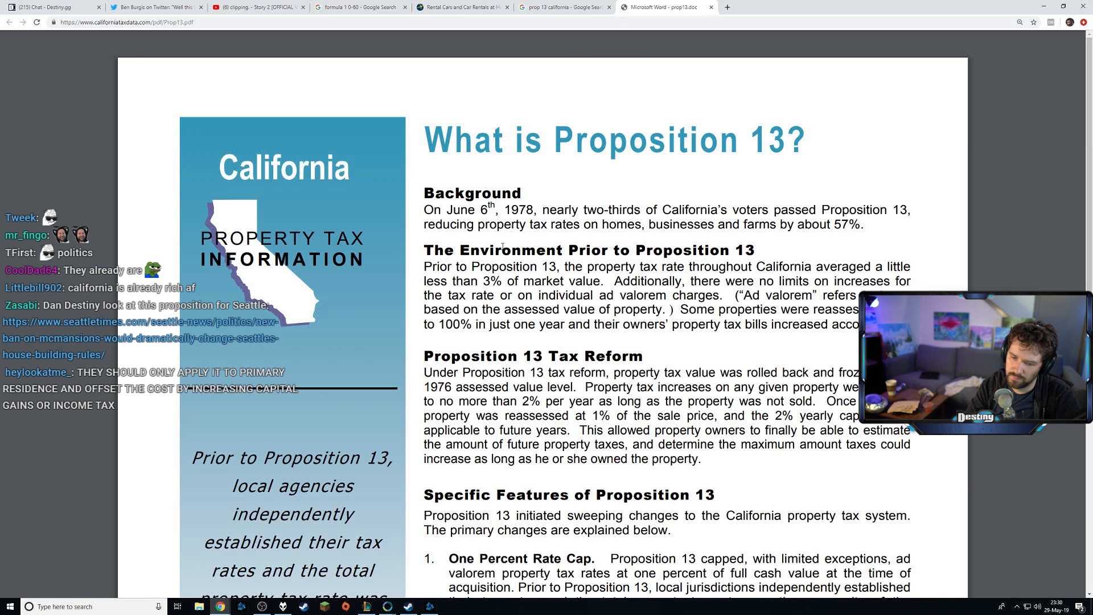
# - Close the Prop 13 and Formula 1 0-60 search tabs
pyautogui.click(561, 7)
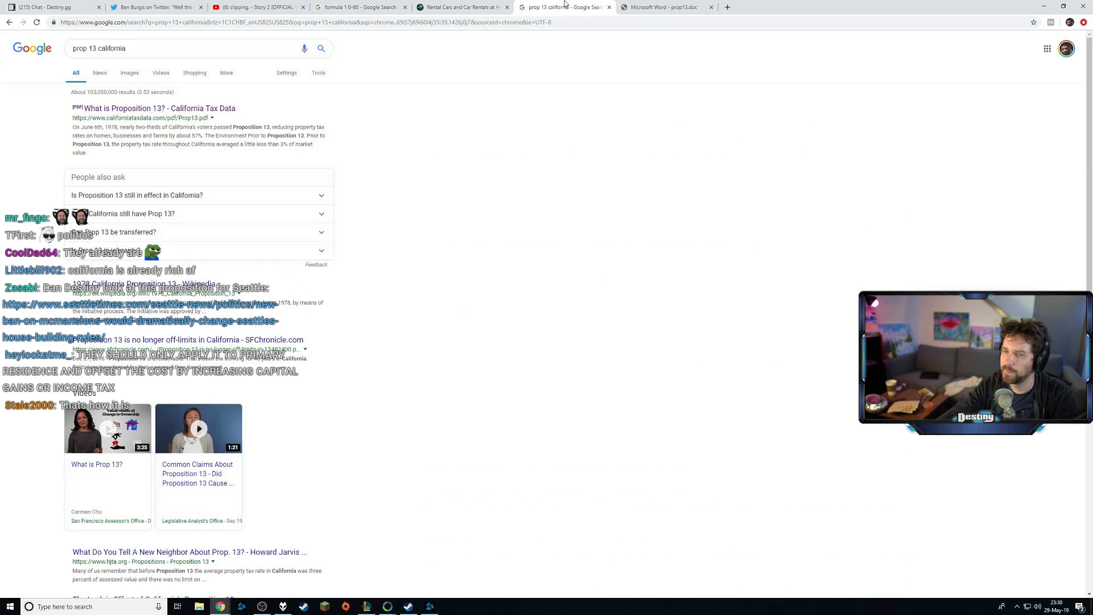
pyautogui.click(158, 108)
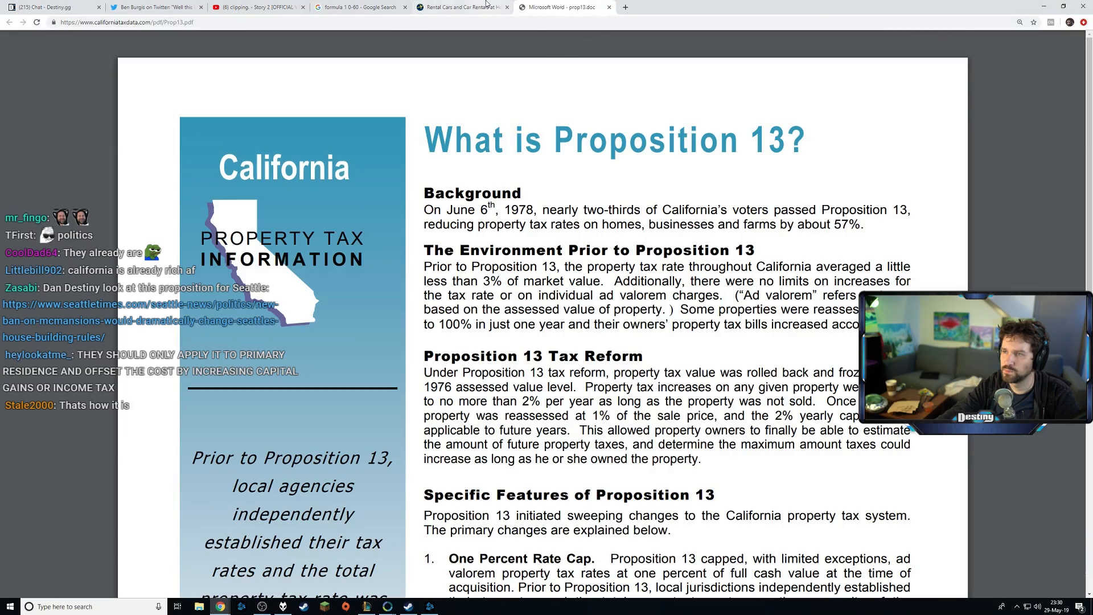
pyautogui.click(460, 7)
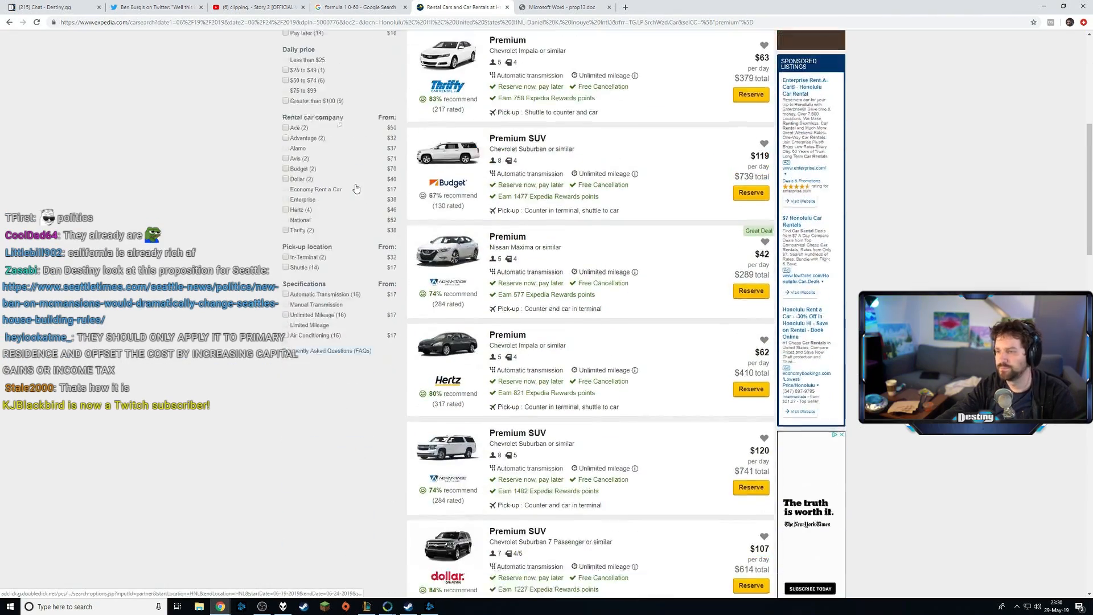
pyautogui.click(359, 7)
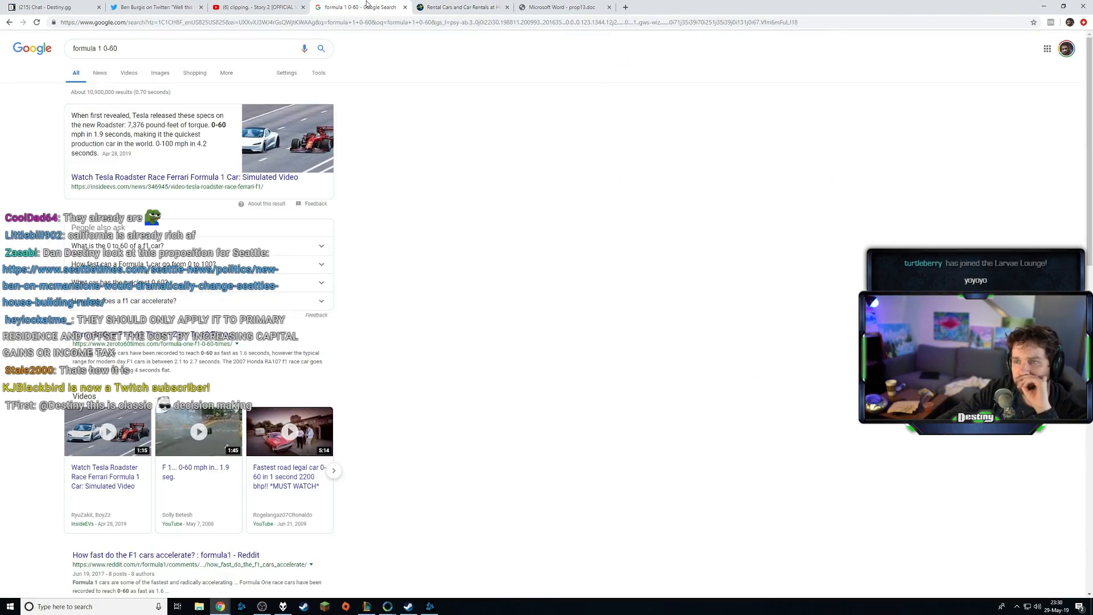
pyautogui.click(153, 7)
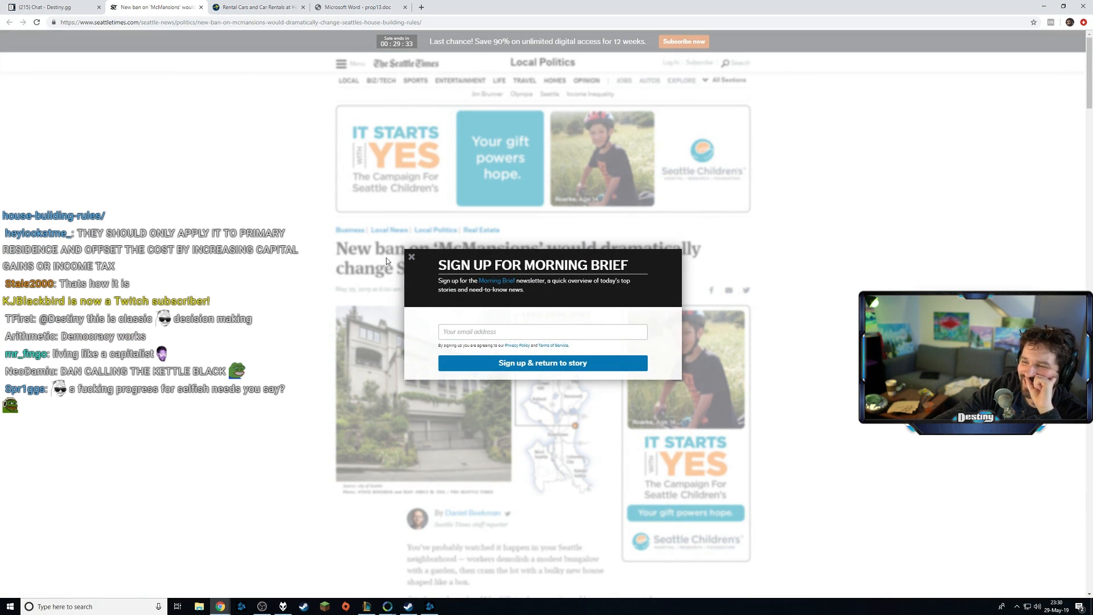
# - Dismiss the Seattle Times sign-up popup and search for 'mcmansion'
pyautogui.click(411, 257)
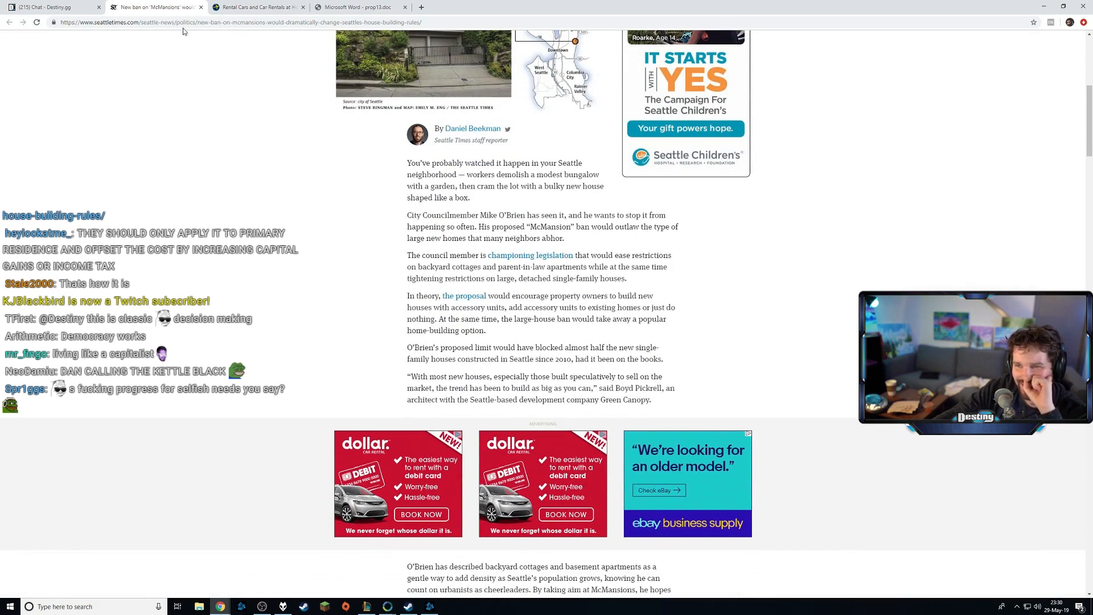
pyautogui.write('mcmasio')
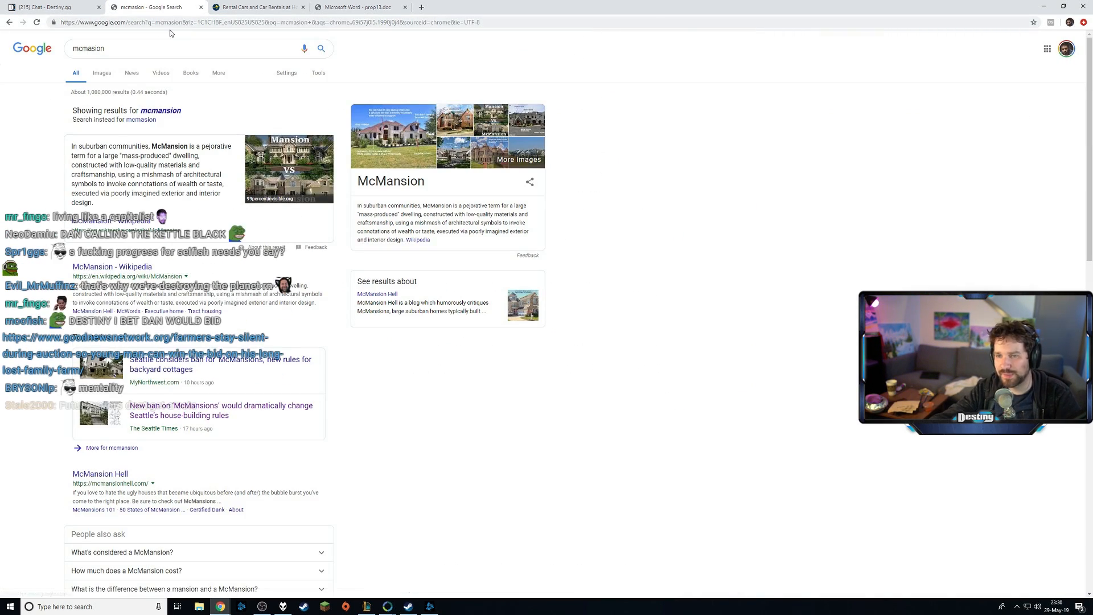
pyautogui.scroll(-3)
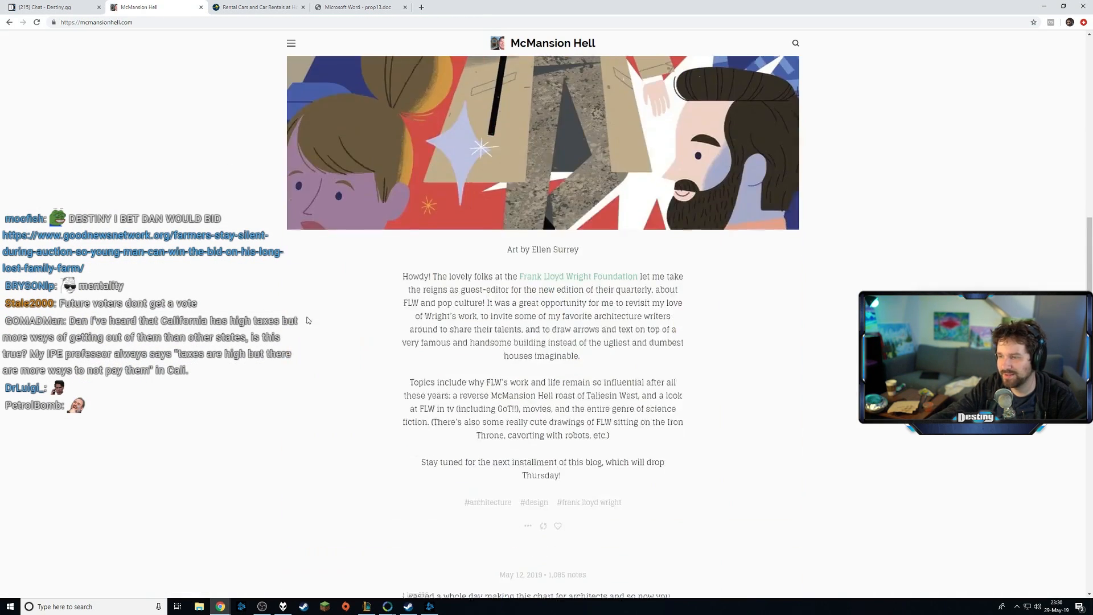
# - Close McMansion Hell, returning to Expedia's Honolulu Premium car listings
pyautogui.scroll(-3)
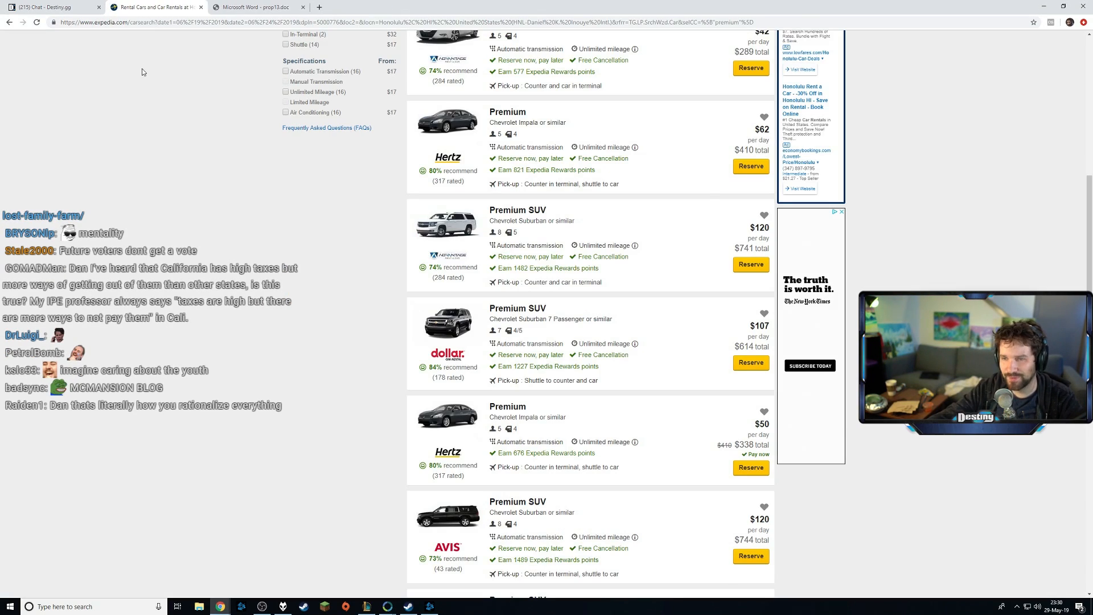
# - Switch to the Destiny.gg chat tab and scroll through the newest messages
pyautogui.click(49, 7)
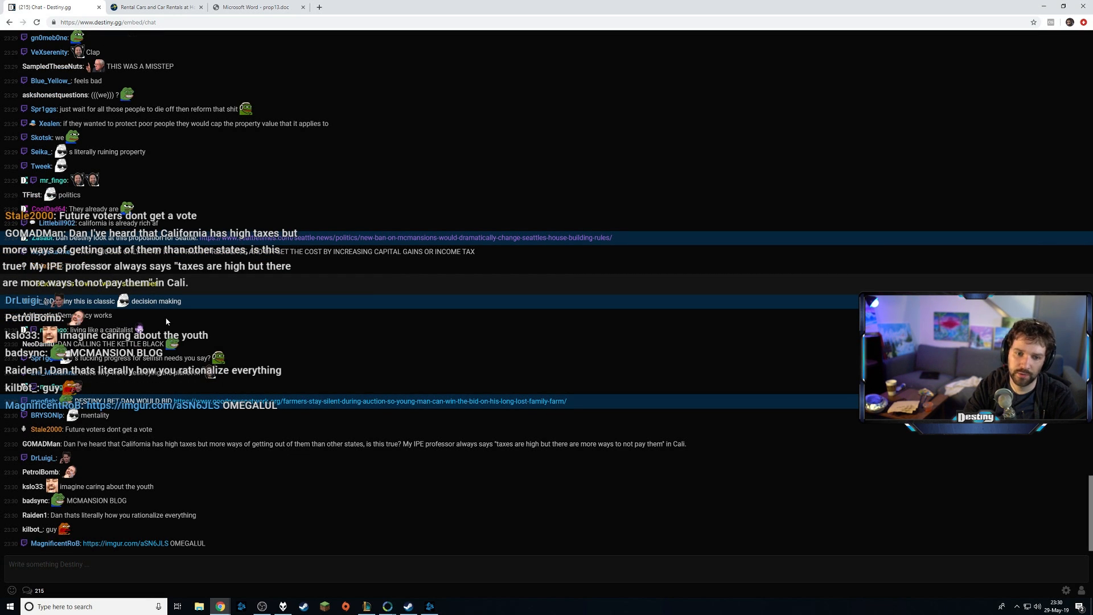
pyautogui.scroll(-3)
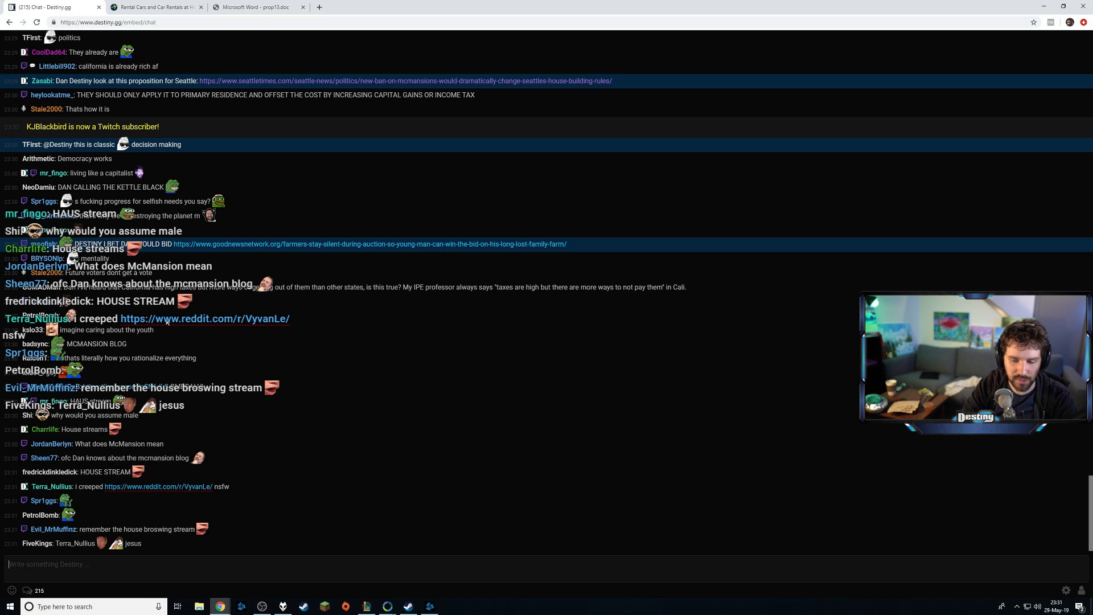
pyautogui.scroll(-3)
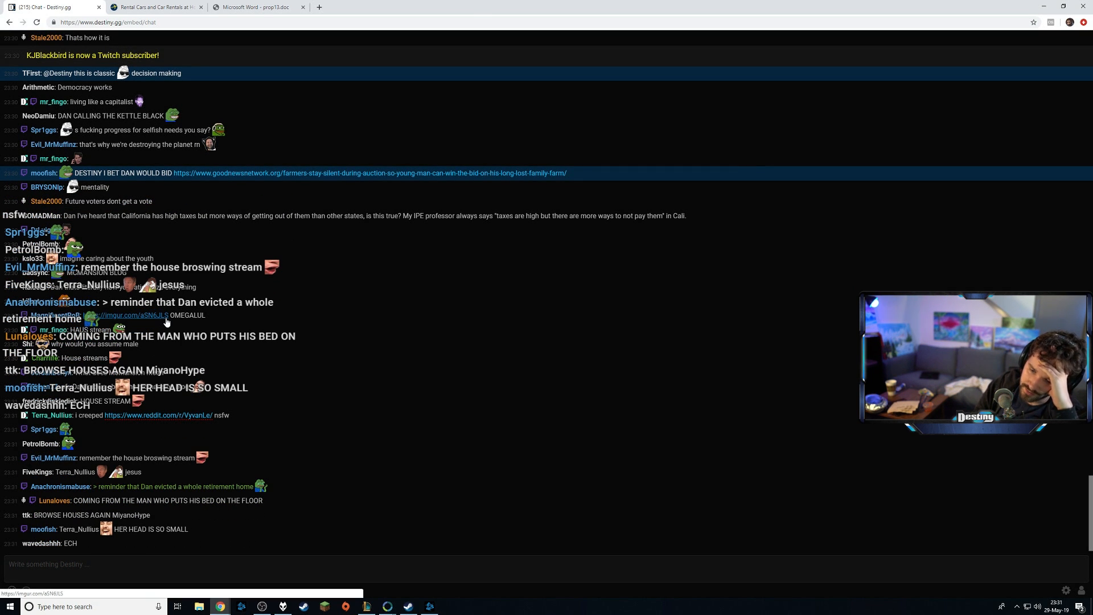
pyautogui.scroll(-3)
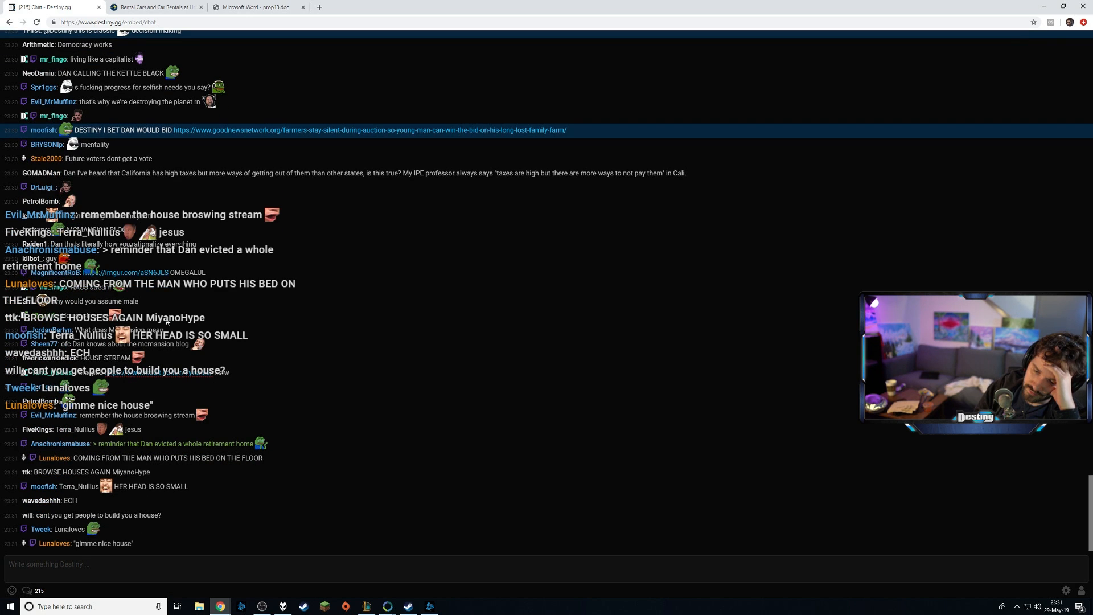
pyautogui.scroll(-3)
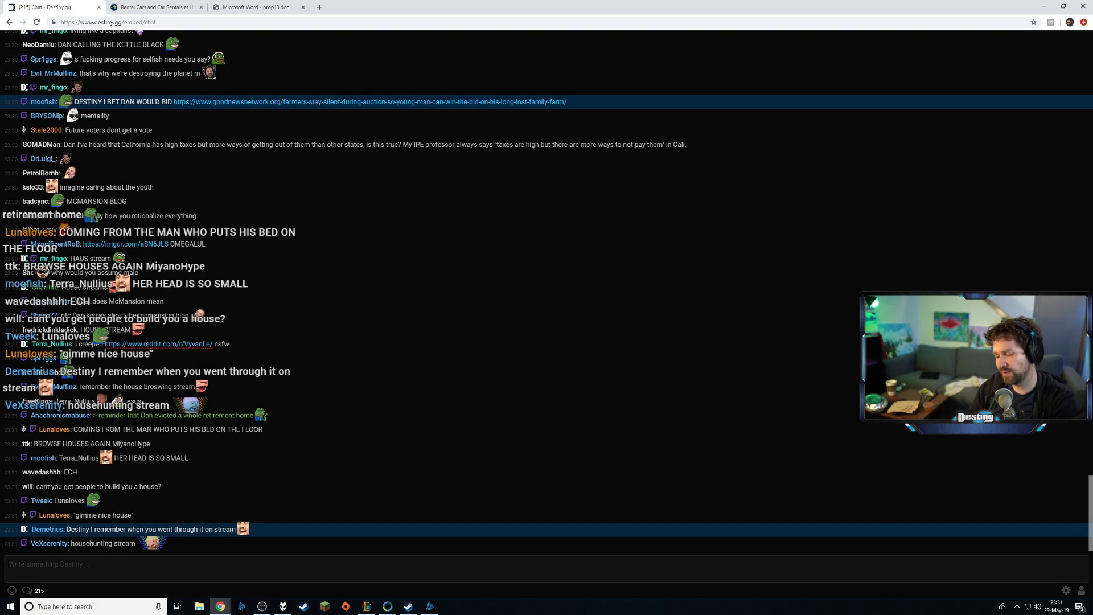
pyautogui.scroll(-3)
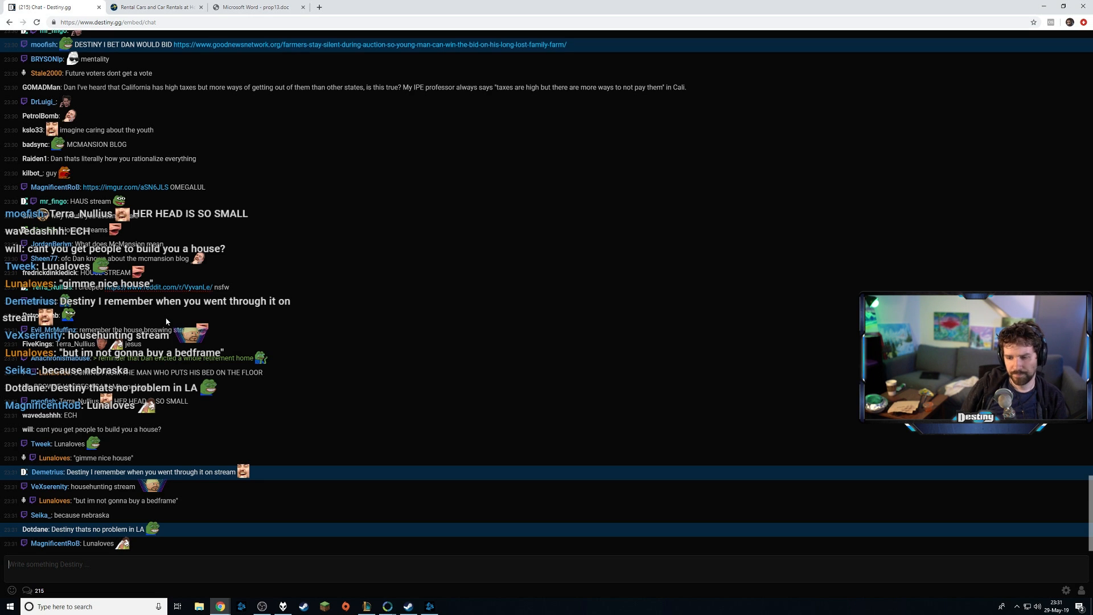
pyautogui.scroll(-3)
pyautogui.write('popula')
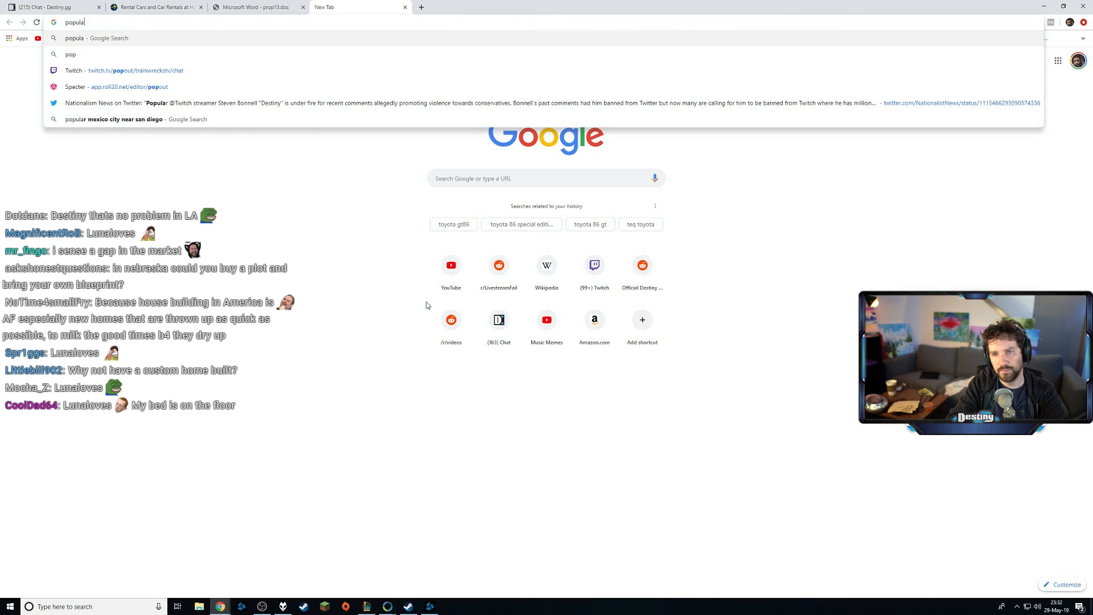
# - Run the 'population nebraska' search, showing 1.929 million for 2018
pyautogui.write('tion nebraska')
pyautogui.press('Return')
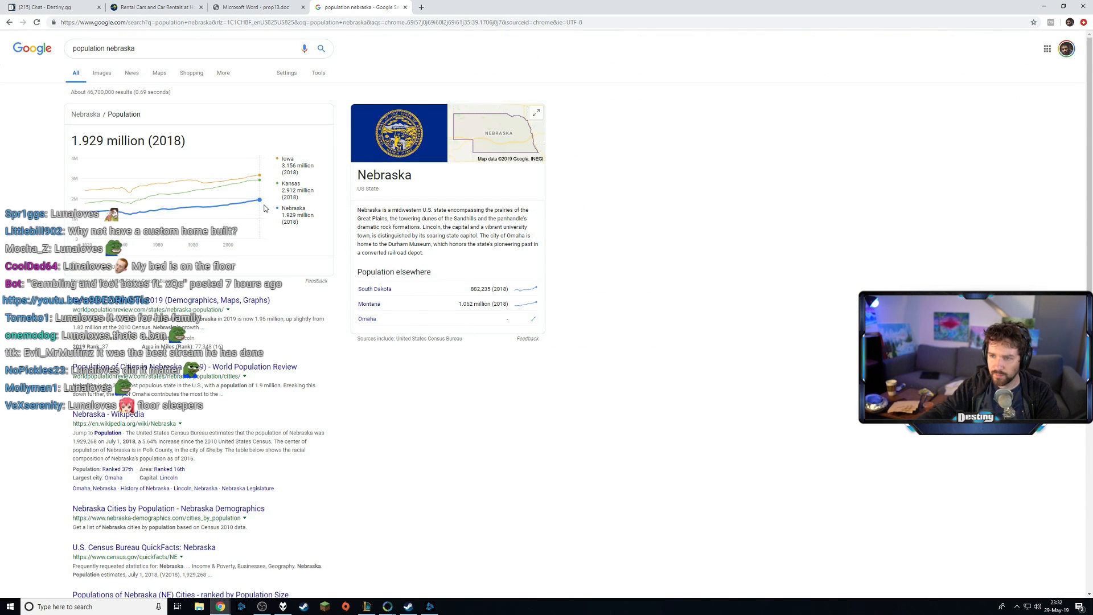
pyautogui.moveTo(131, 217)
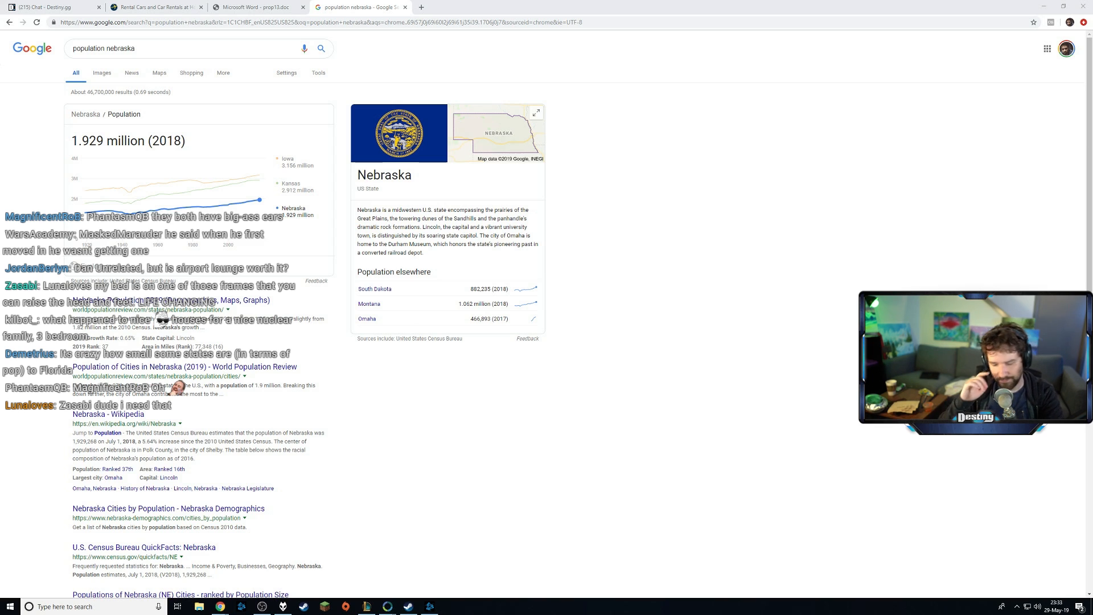
pyautogui.moveTo(379, 5)
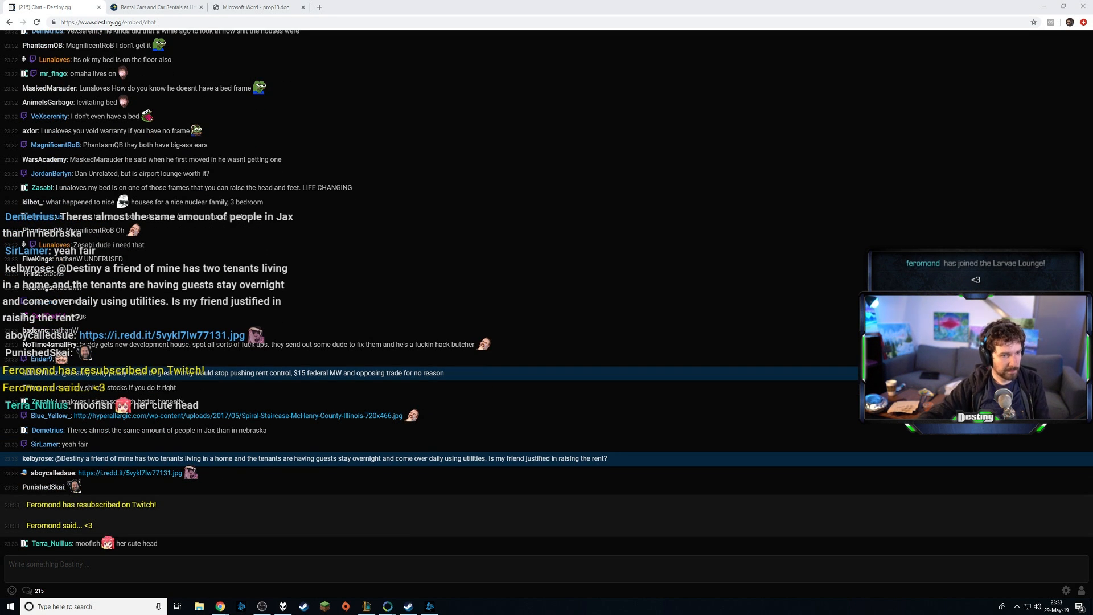
# - Scroll the Destiny.gg chat down to the newest home-ownership messages
pyautogui.scroll(-3)
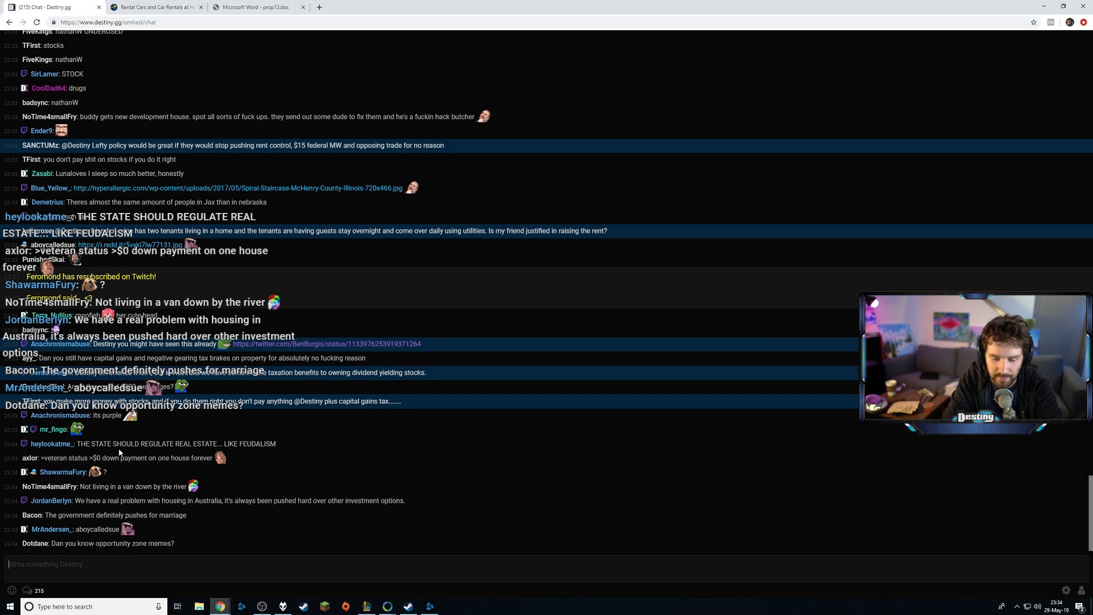
pyautogui.scroll(3)
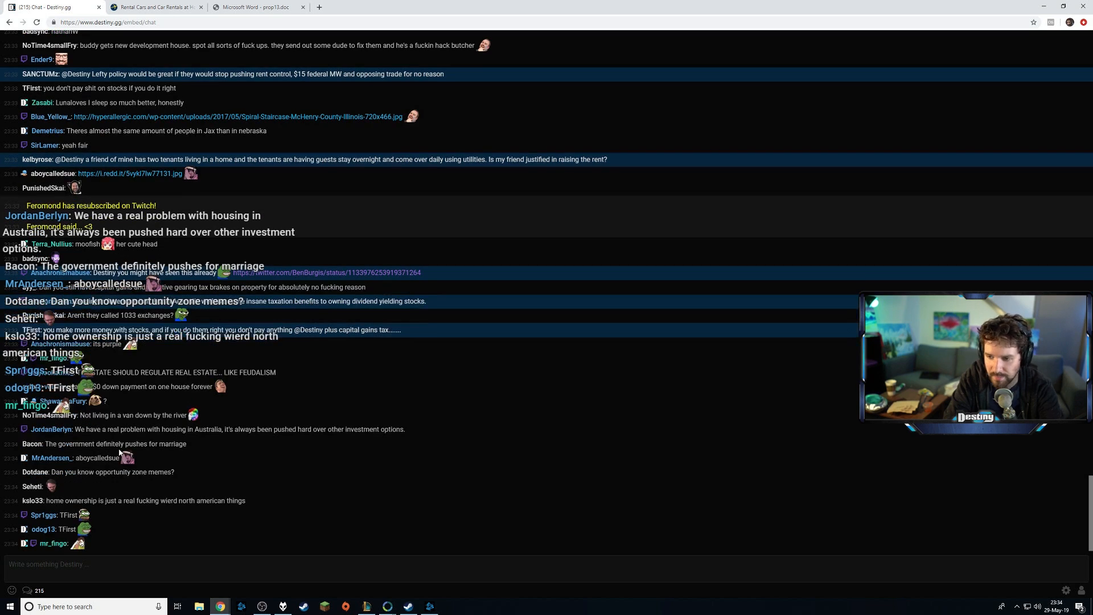
pyautogui.scroll(-3)
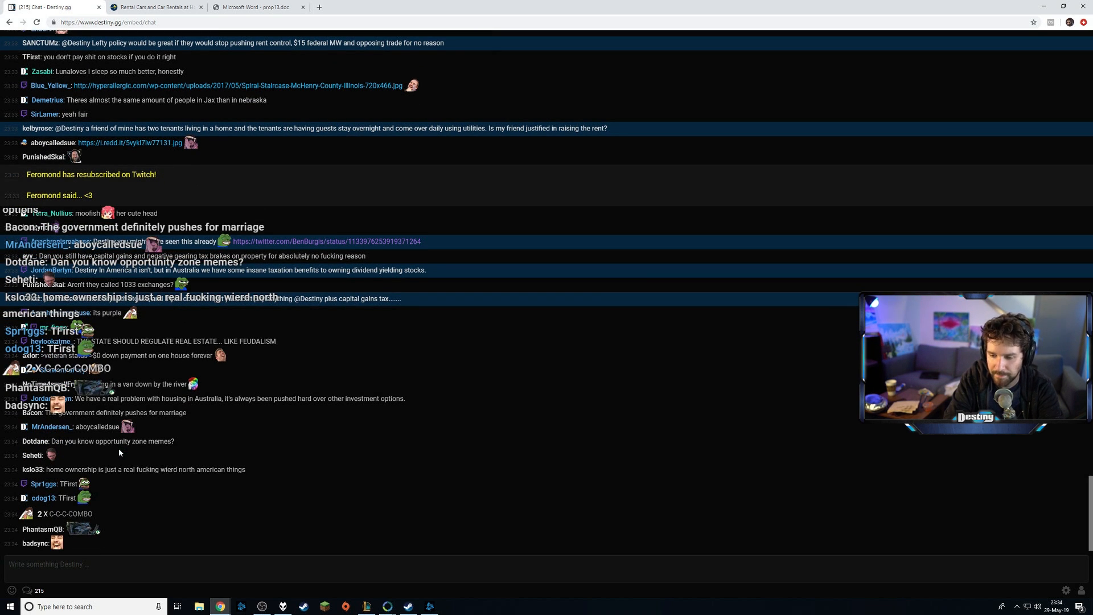
pyautogui.scroll(-3)
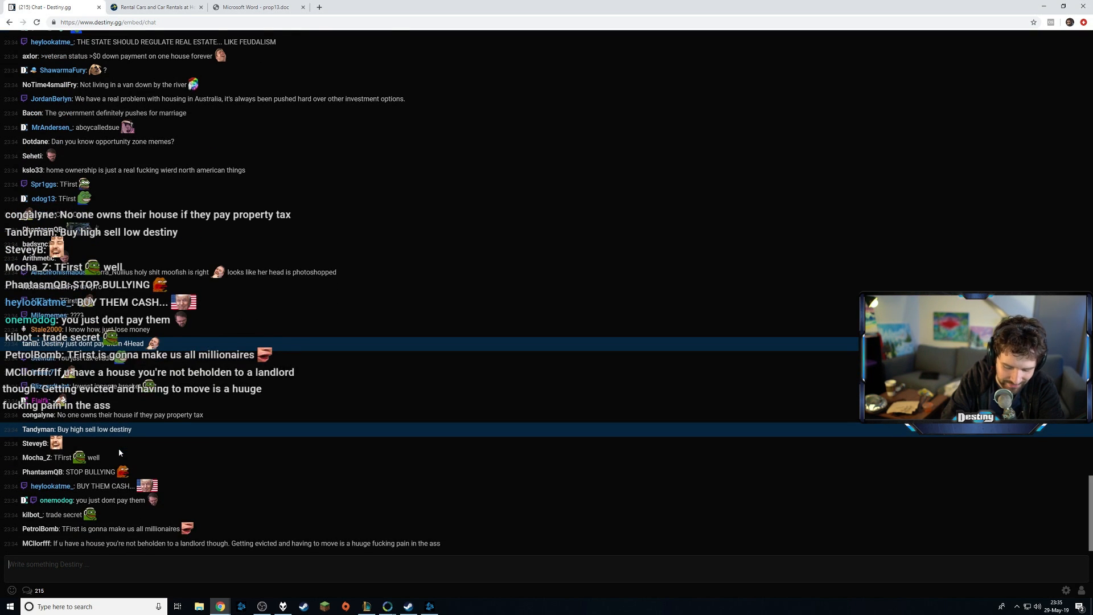
pyautogui.scroll(-3)
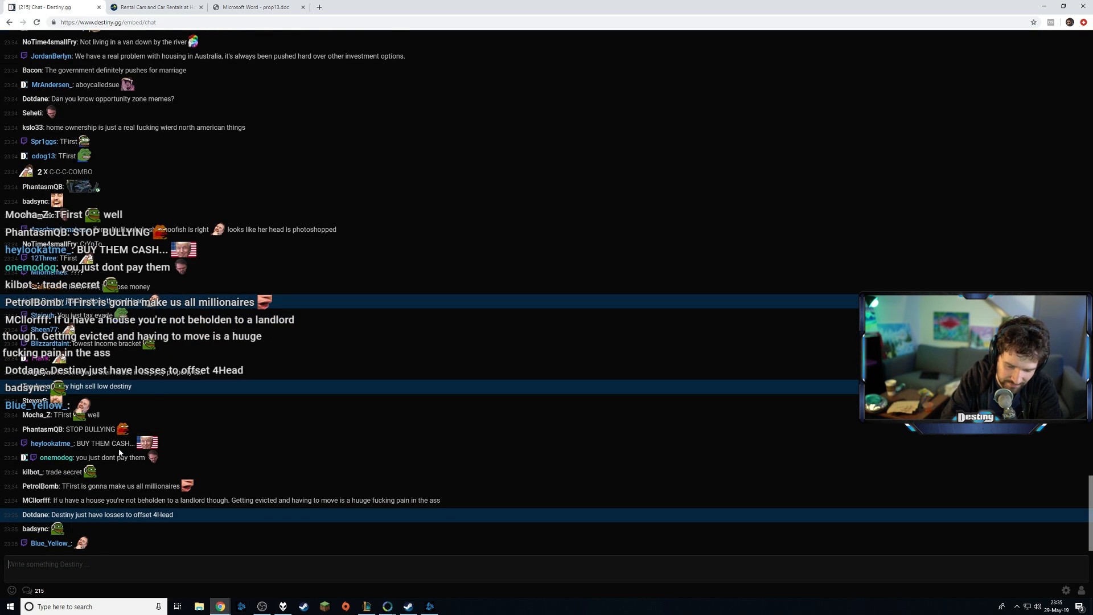